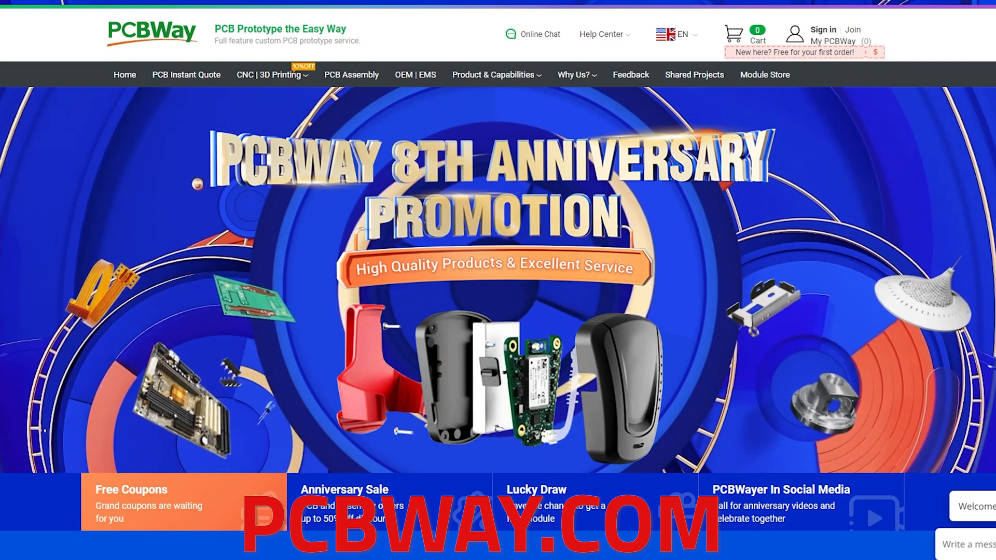
# Jog the laser head along X to position X 30, Y 0, then return to the home screen
pyautogui.scroll(-3)
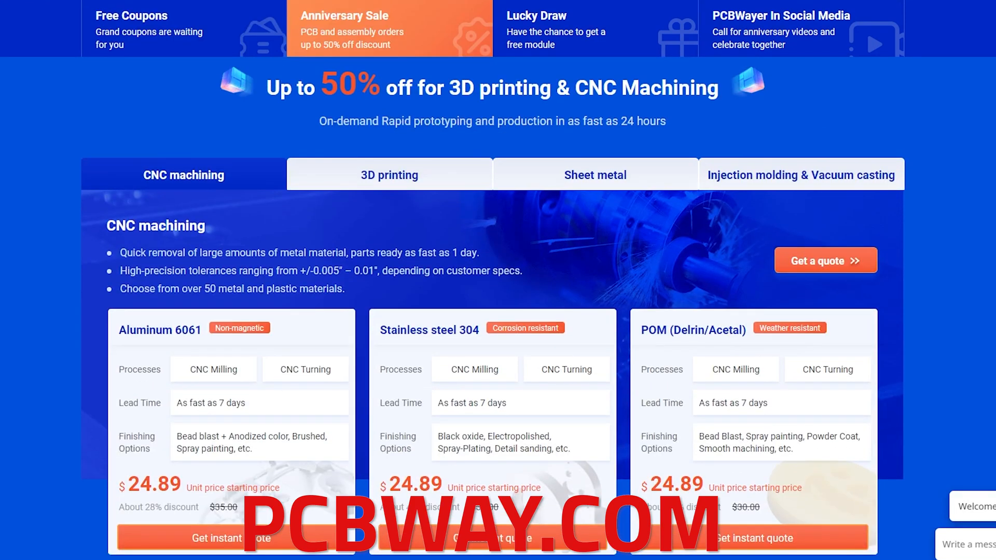
pyautogui.click(783, 29)
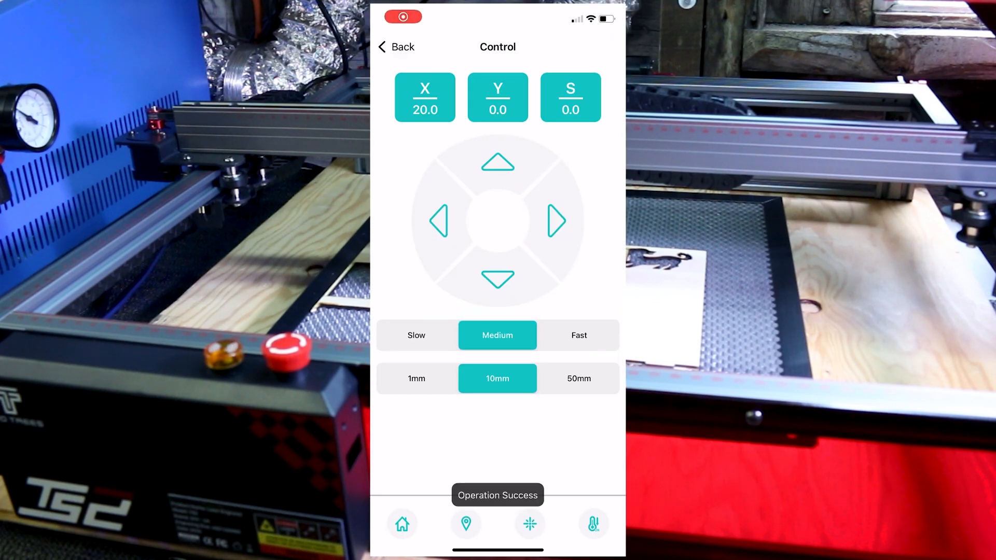
pyautogui.click(556, 221)
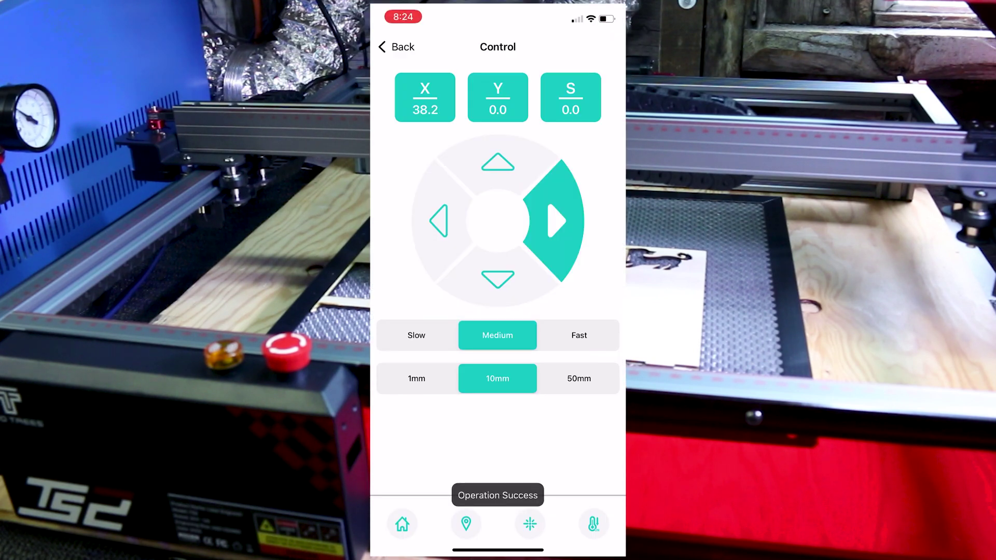
pyautogui.click(386, 46)
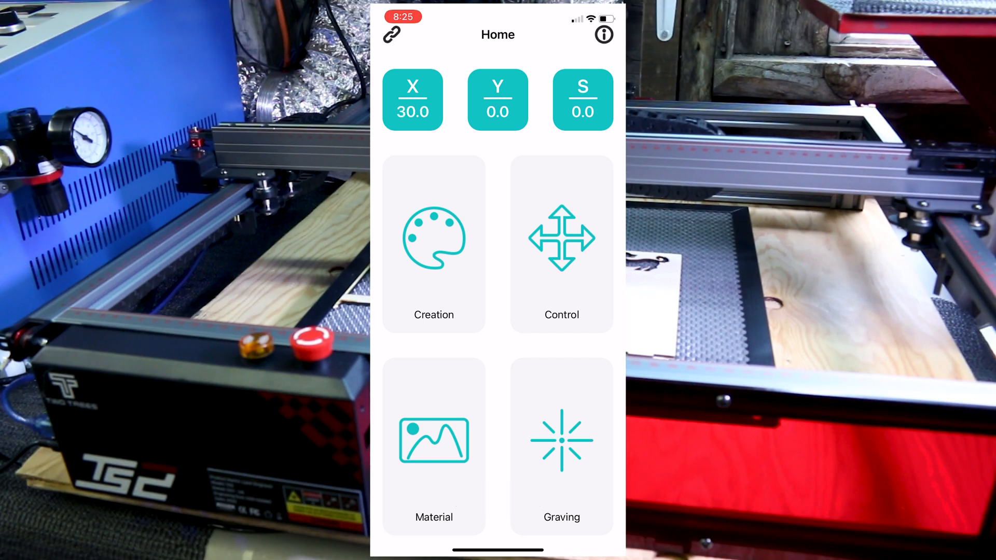
# Open the material gallery and pick the first image in it
pyautogui.click(434, 446)
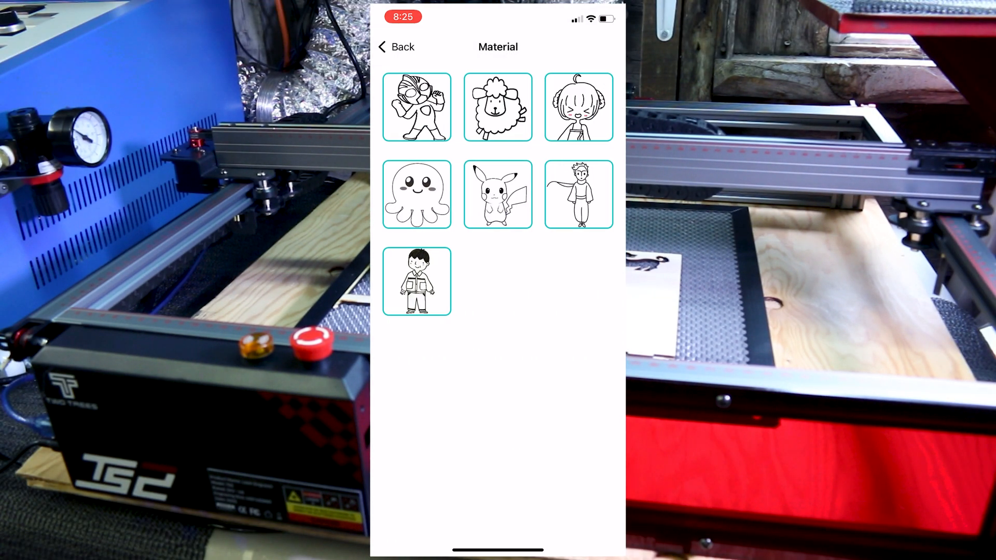
pyautogui.click(416, 107)
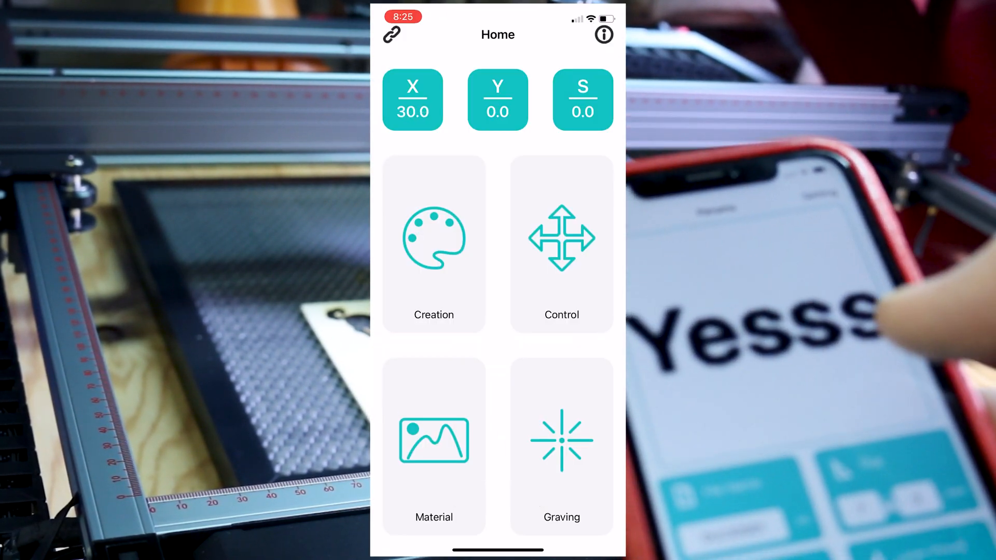
# Load the cartoon superhero drawing from the material gallery onto the Style screen in Gray mode
pyautogui.click(433, 440)
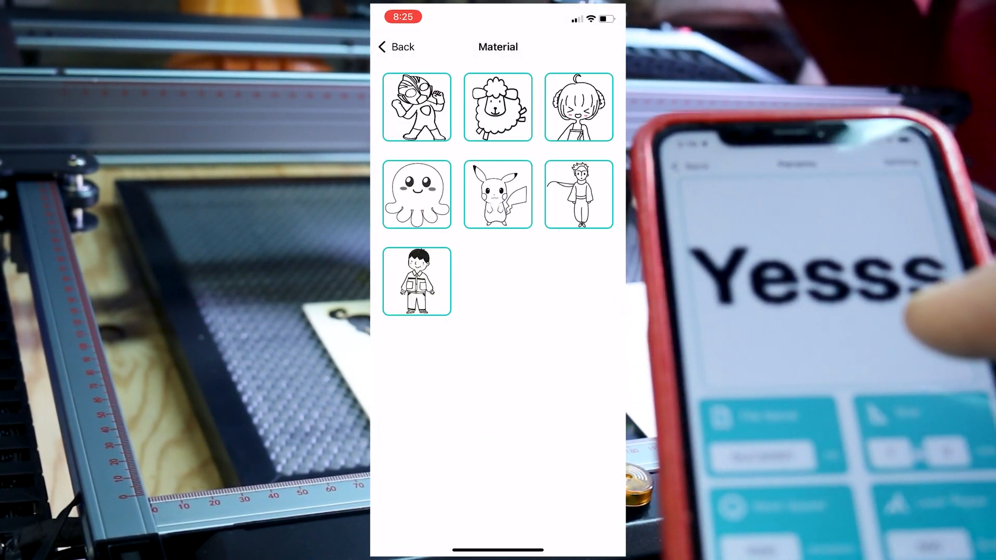
pyautogui.click(416, 107)
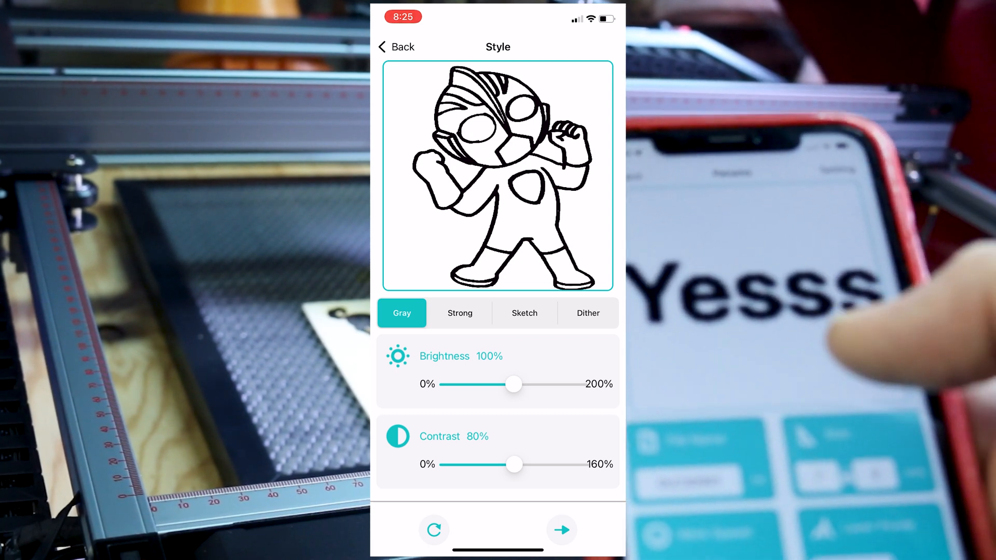